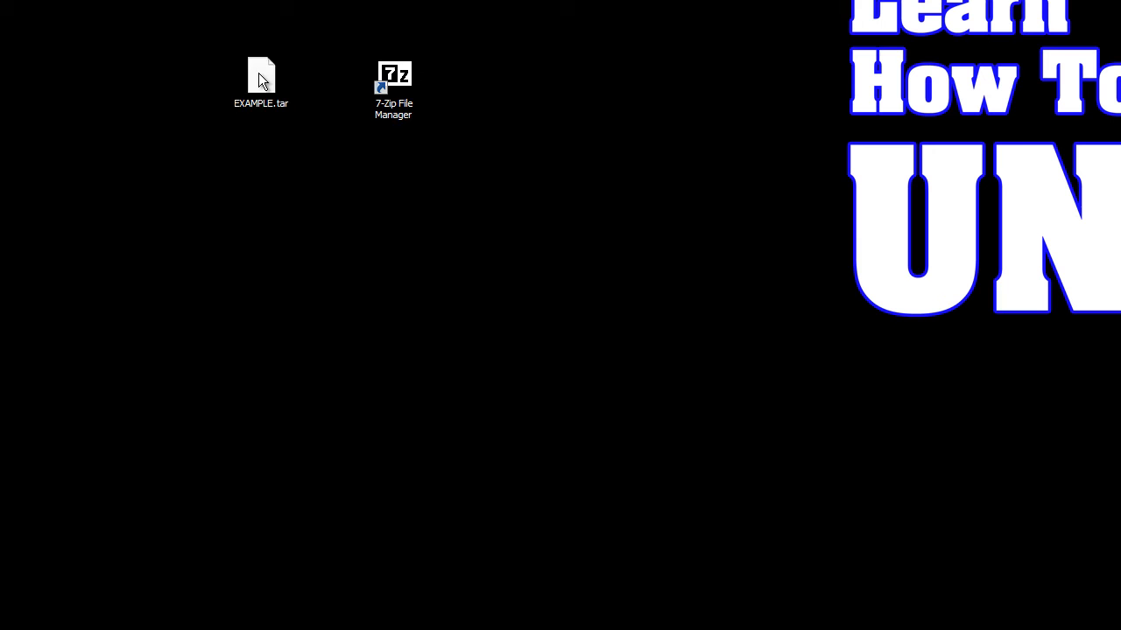
- Open EXAMPLE.tar from the desktop, landing on the 'Windows can't open this file' prompt
{"action": "double_click", "coordinate": [261, 73]}
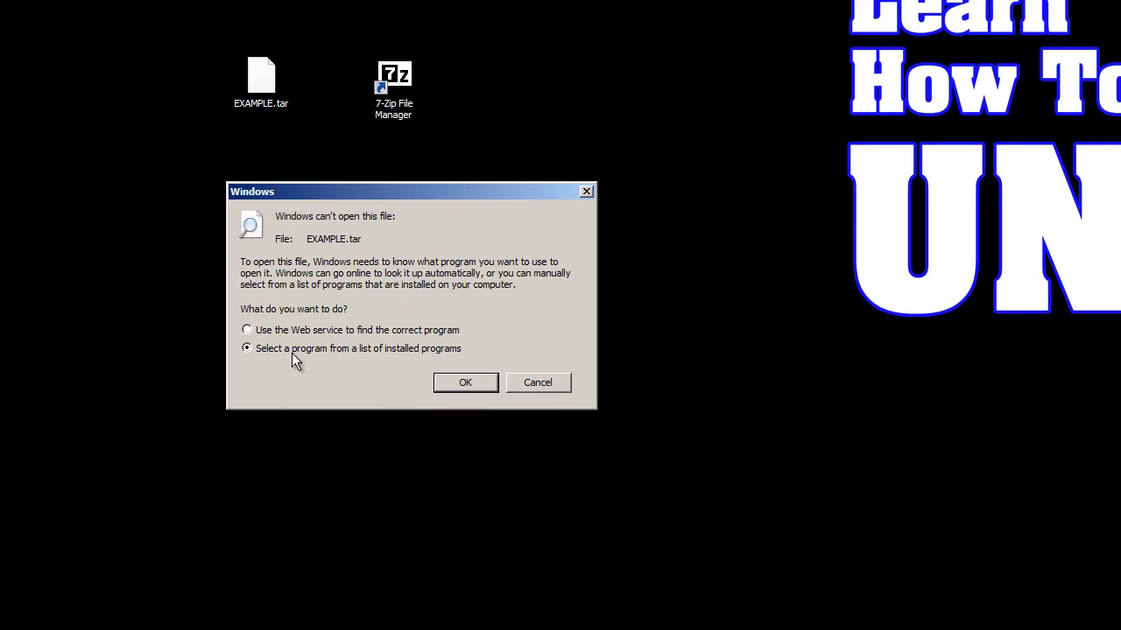
- Proceed to the Open with list and choose to browse for a program not listed
{"action": "left_click", "coordinate": [466, 382]}
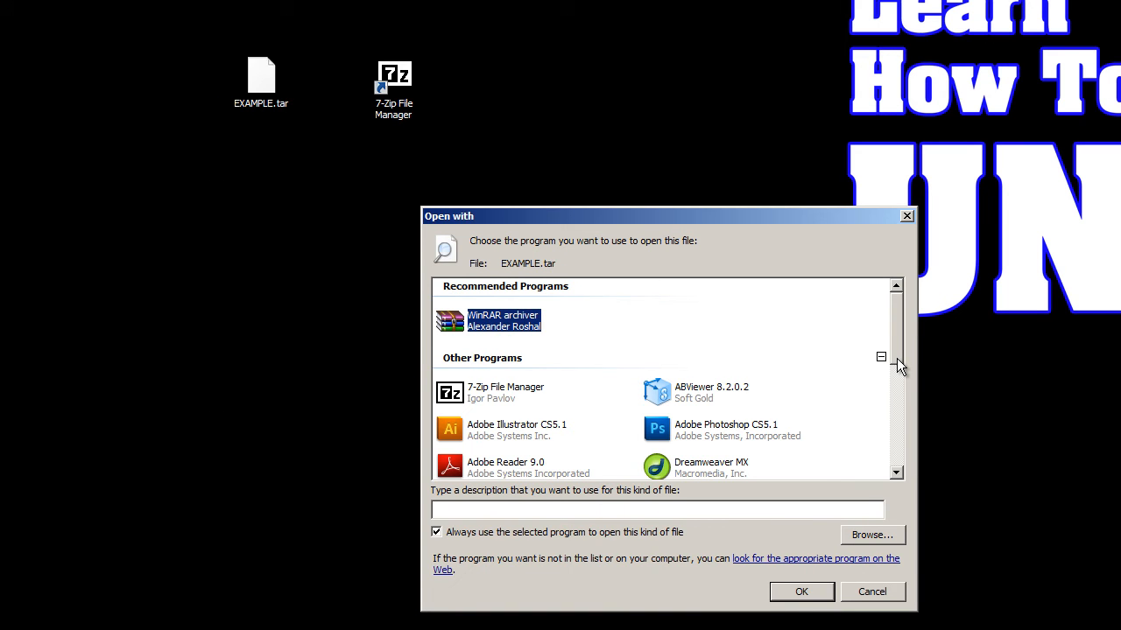
{"action": "left_click", "coordinate": [504, 393]}
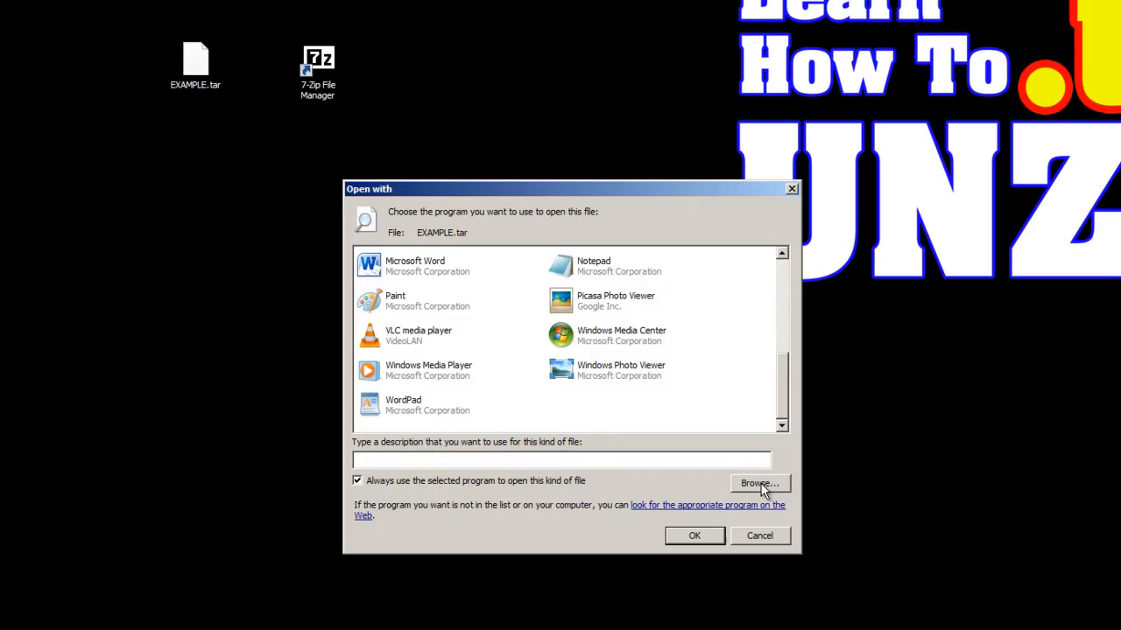
{"action": "left_click", "coordinate": [758, 483]}
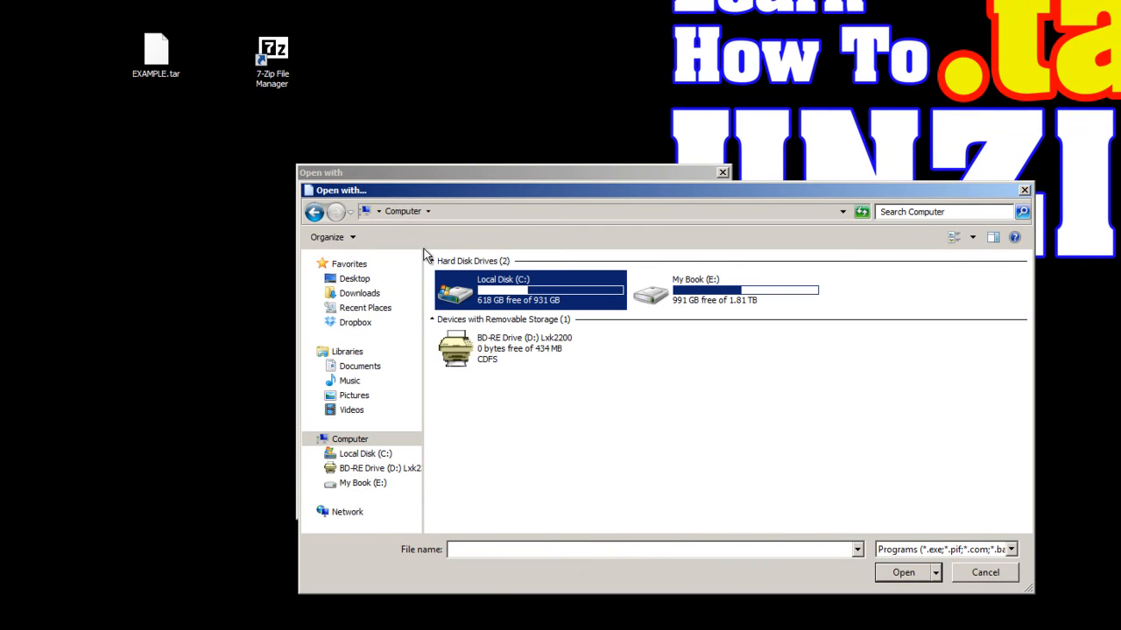
- Navigate C: > Program Files (x86) > 7-Zip and pick 7zFM.exe as the program
{"action": "double_click", "coordinate": [503, 291]}
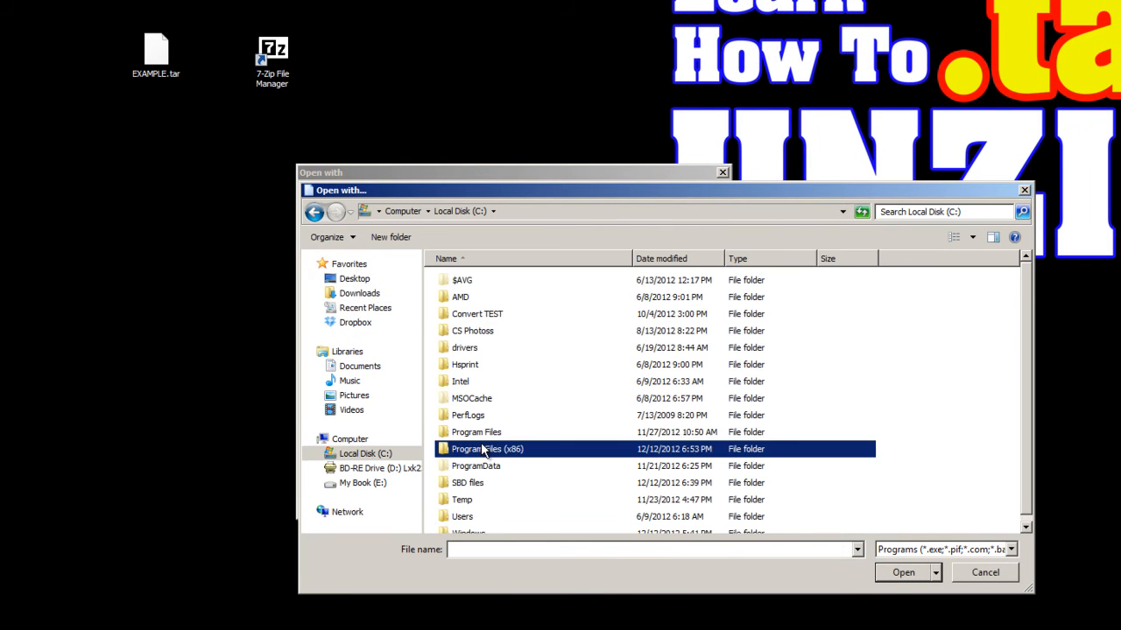
{"action": "double_click", "coordinate": [486, 448]}
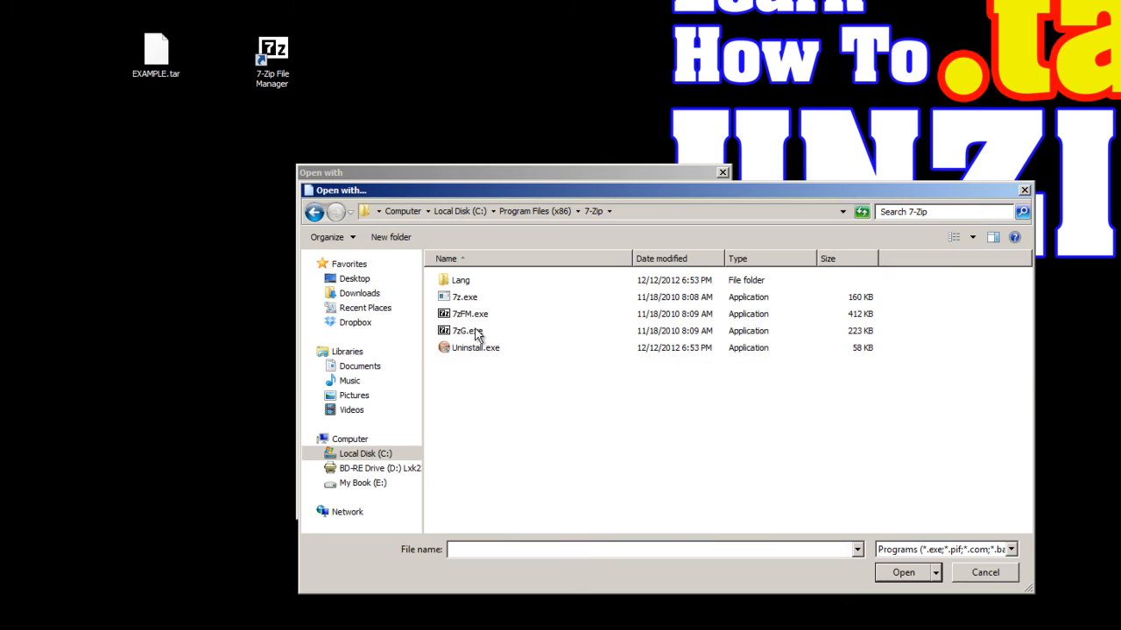
{"action": "left_click", "coordinate": [469, 313]}
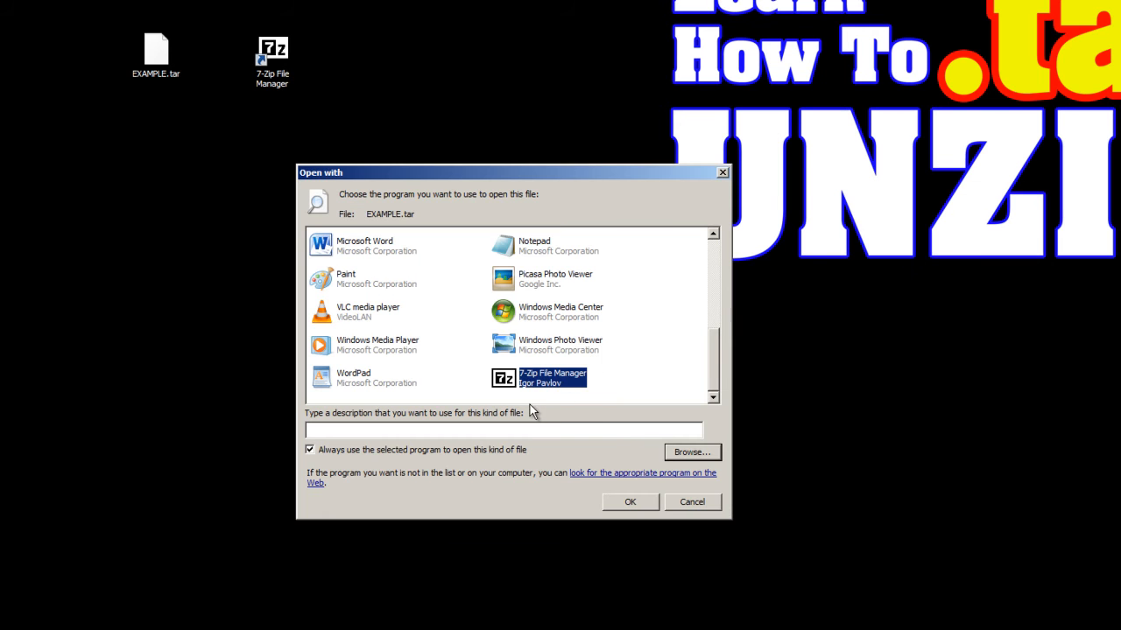
{"action": "mouse_move", "coordinate": [559, 396]}
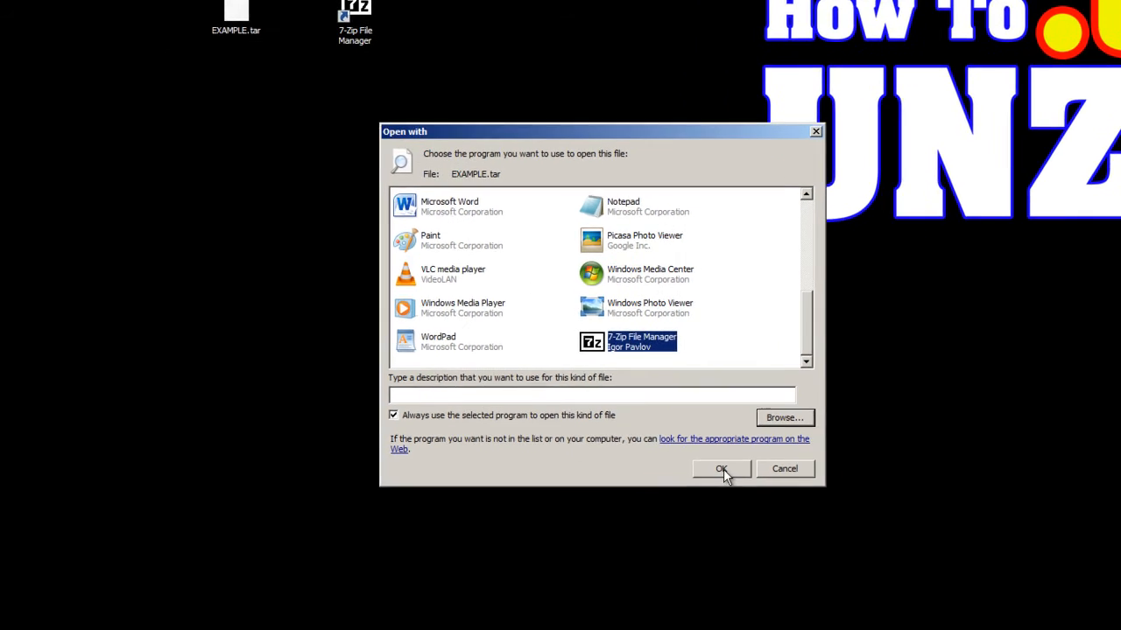
- Confirm 7-Zip File Manager so EXAMPLE.tar opens and lists its contents
{"action": "left_click", "coordinate": [722, 469]}
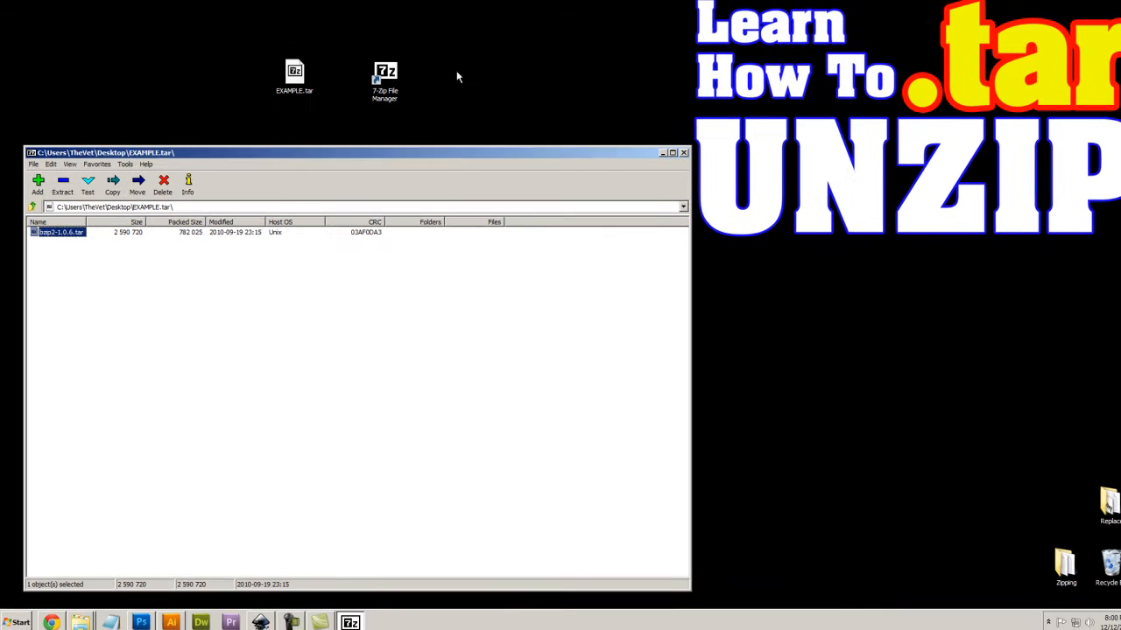
- Create a new desktop folder keeping the default name 'New folder'
{"action": "right_click", "coordinate": [455, 77]}
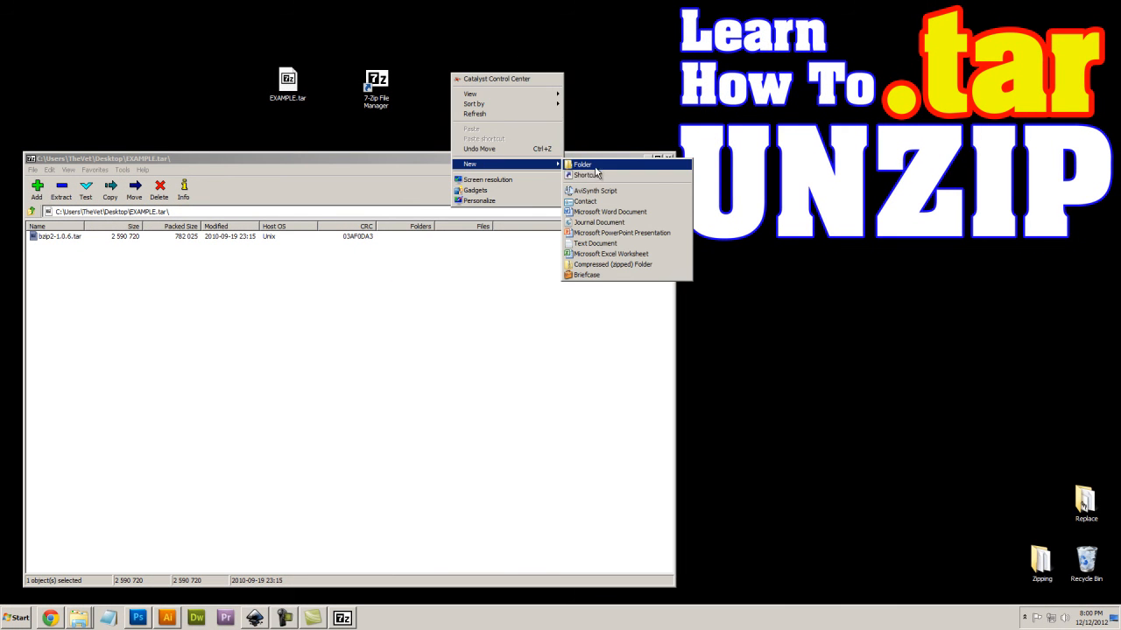
{"action": "left_click", "coordinate": [581, 165]}
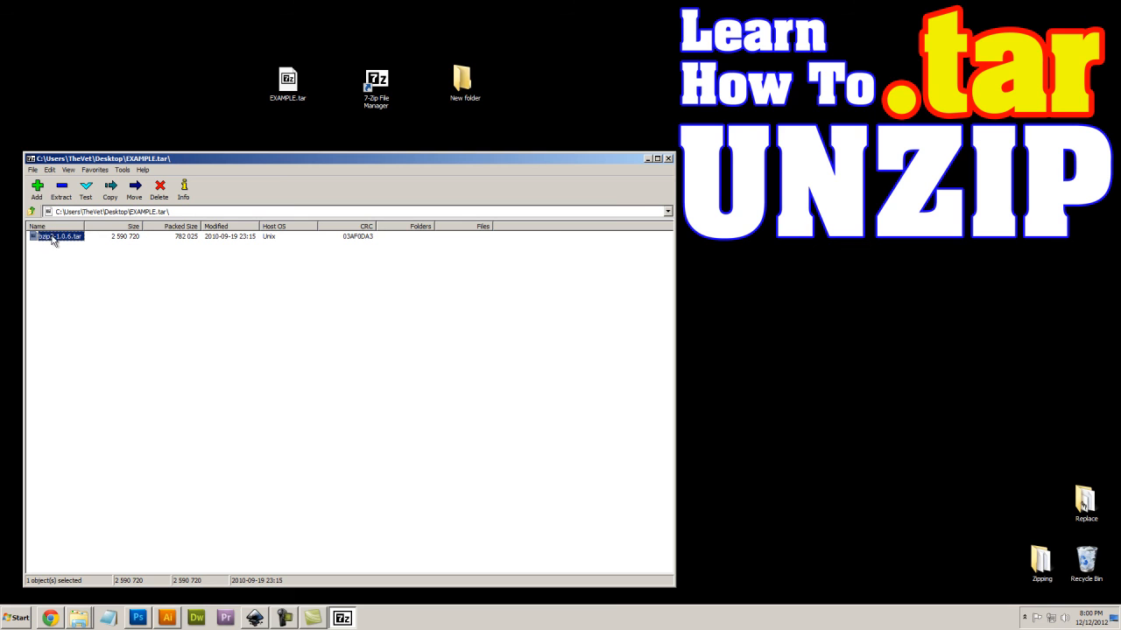
{"action": "left_click", "coordinate": [466, 84]}
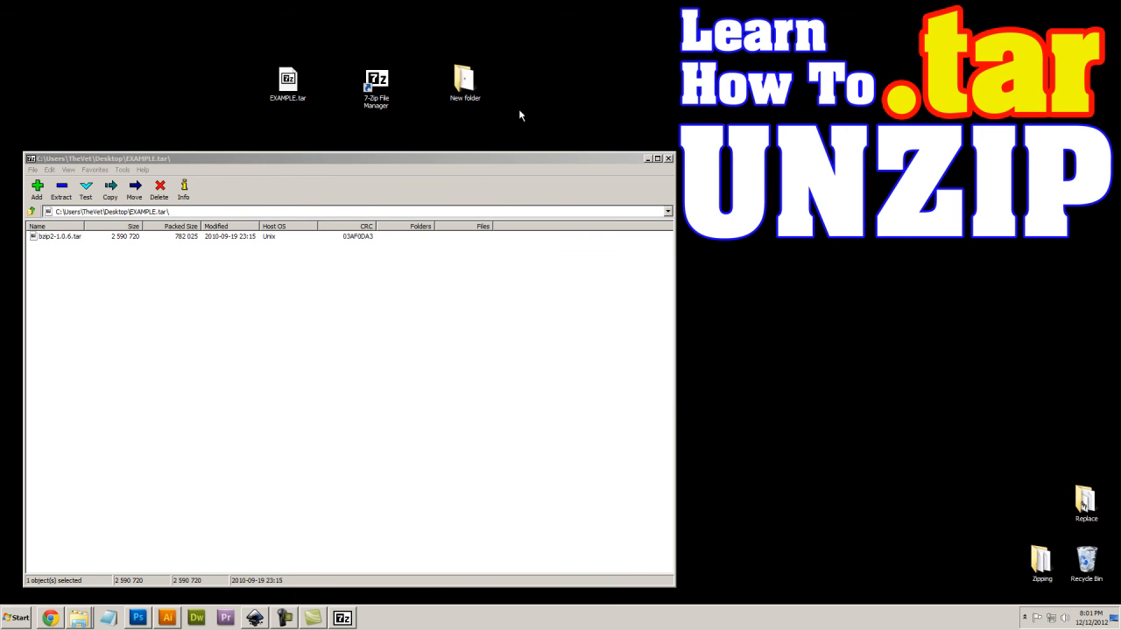
{"action": "mouse_move", "coordinate": [515, 144]}
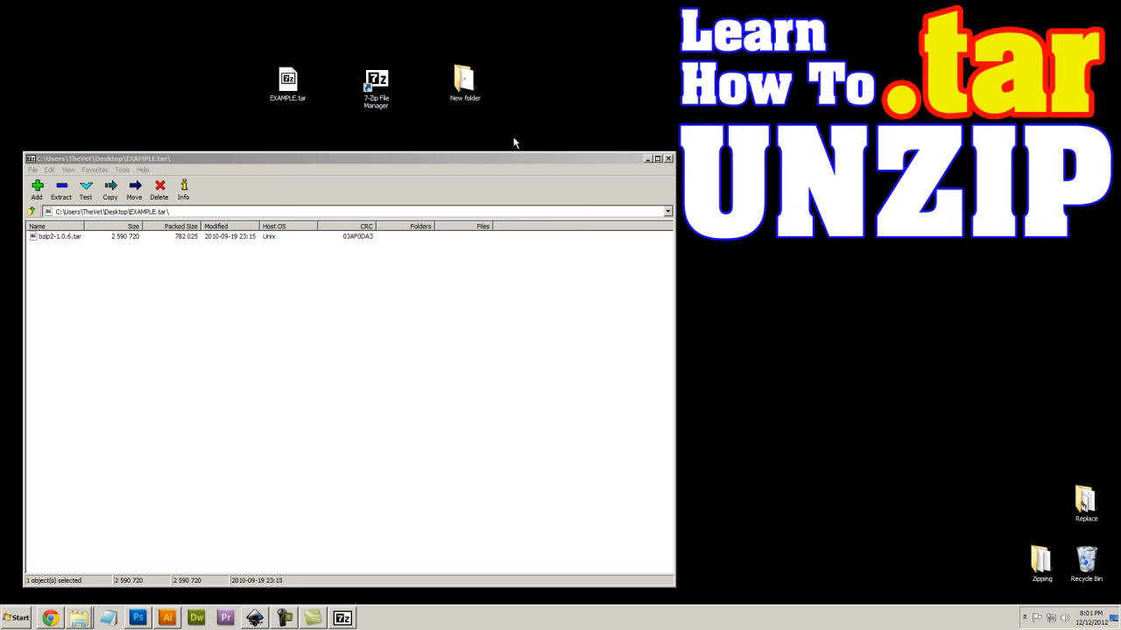